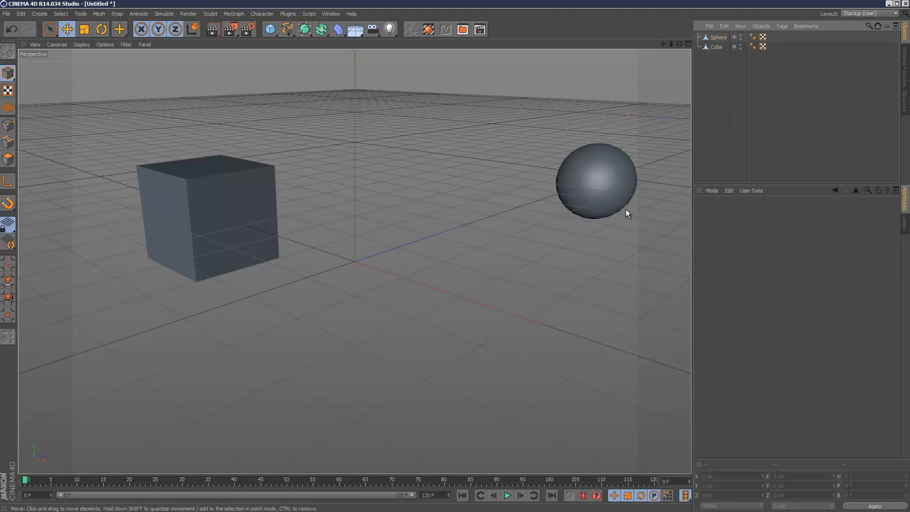
pyautogui.moveTo(608, 175)
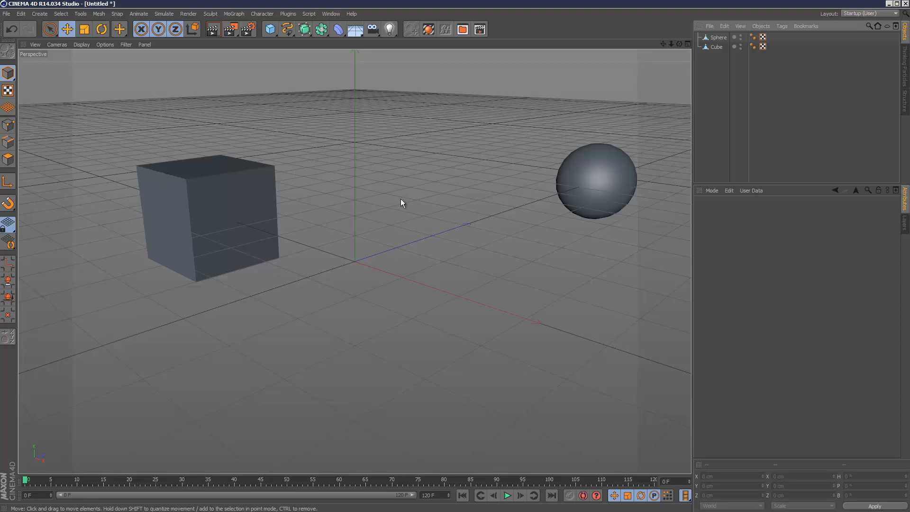
# Drag the sphere from the far right toward the scene centre.
pyautogui.click(596, 181)
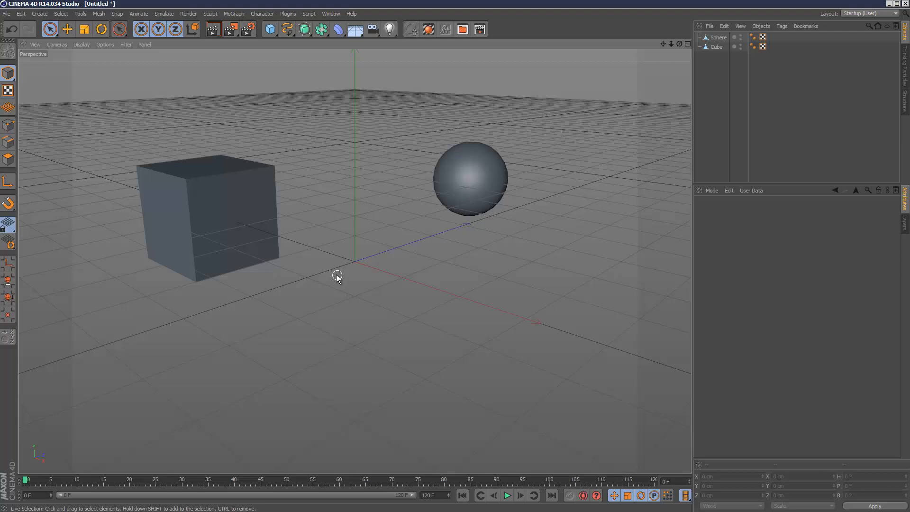
# Open the Customize Commands window from Window > Customization.
pyautogui.click(330, 13)
pyautogui.write('t')
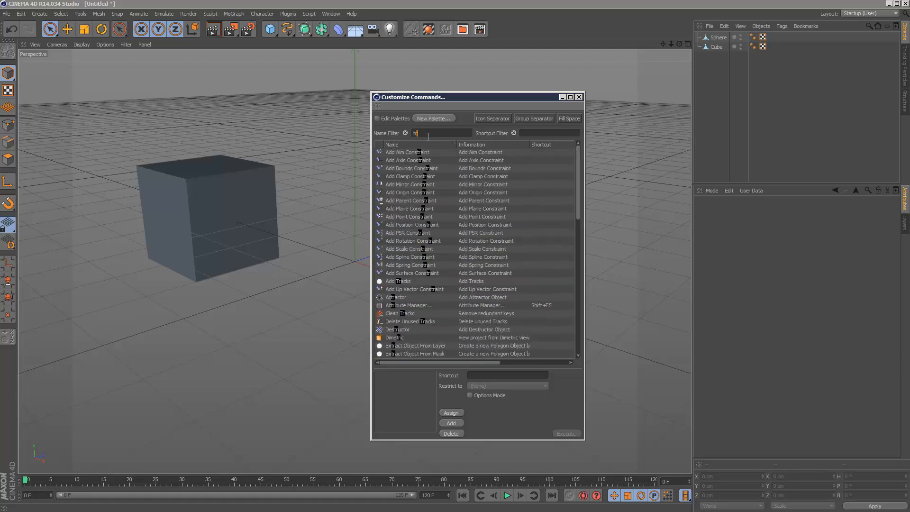
# Filter the command list by 'transfer' to find the Transfer command.
pyautogui.write('ransfer')
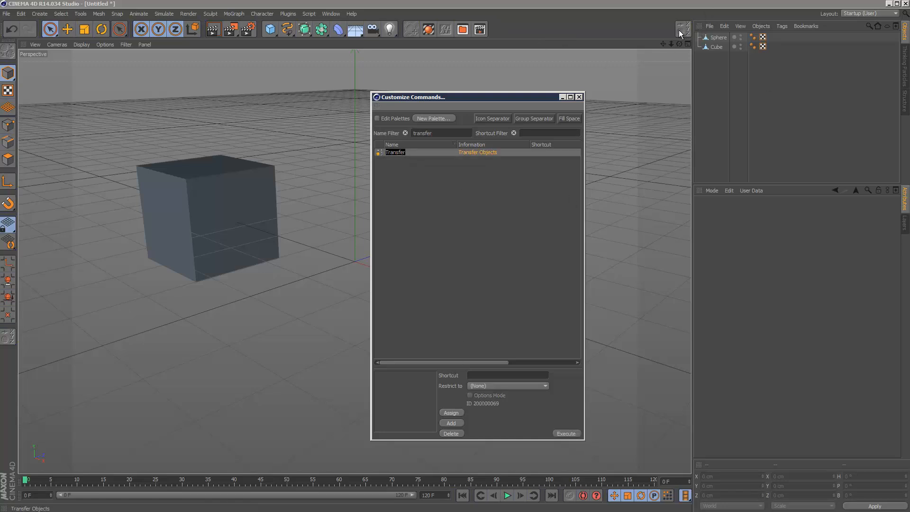
pyautogui.moveTo(23, 170)
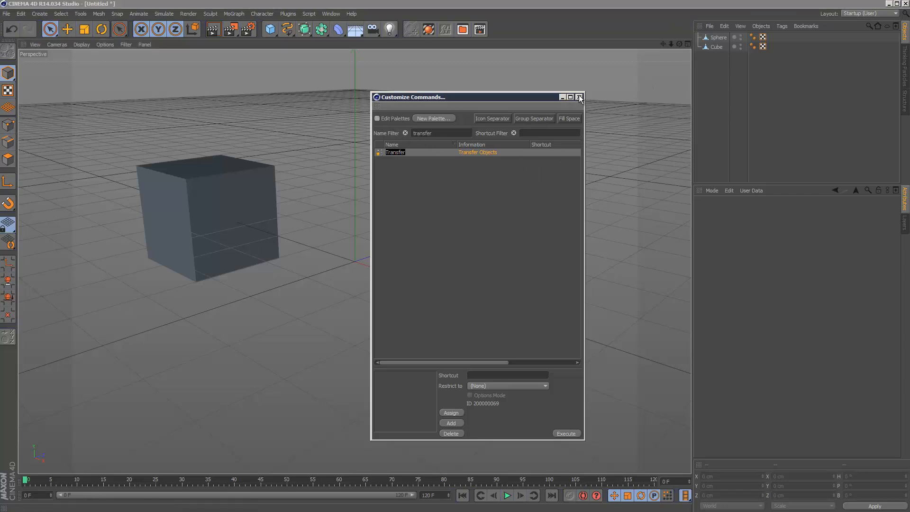
# Close Customize Commands and use Transfer to move the sphere onto the cone.
pyautogui.click(579, 97)
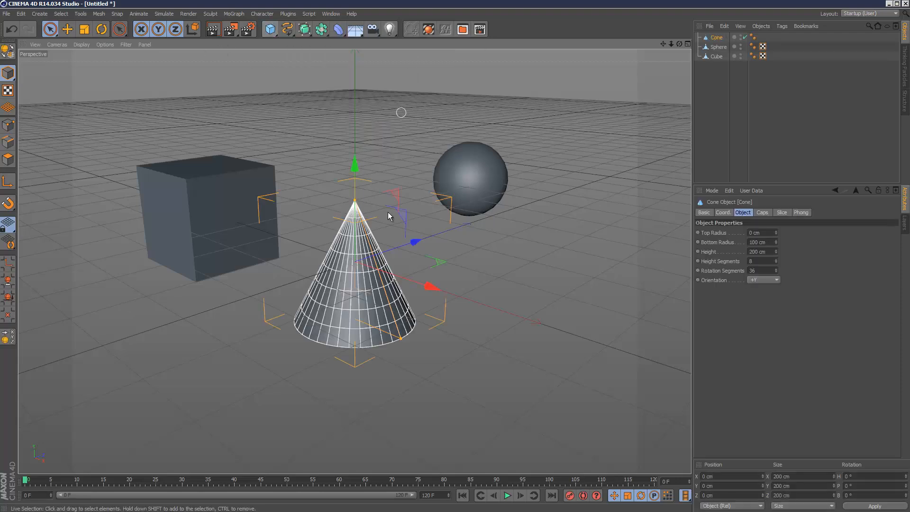
pyautogui.click(484, 208)
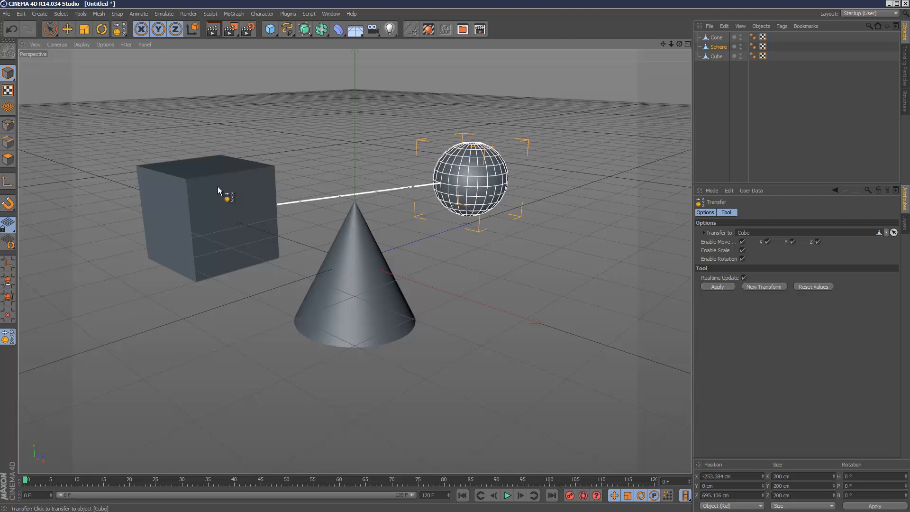
pyautogui.click(718, 286)
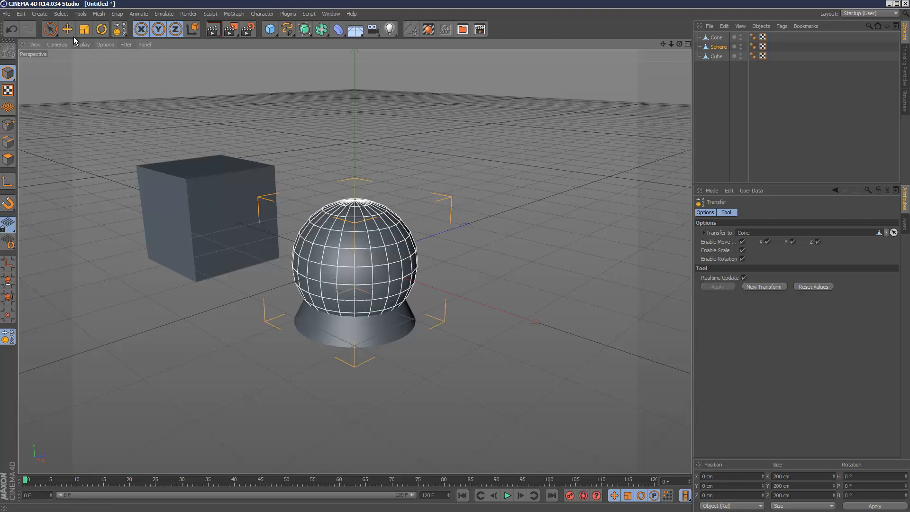